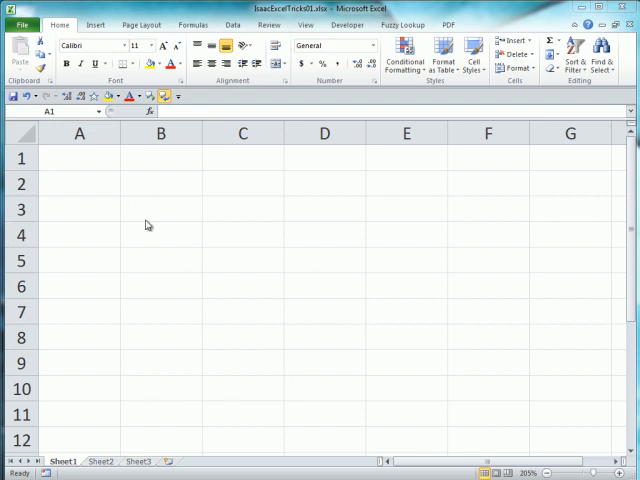
mouse_move(8, 108)
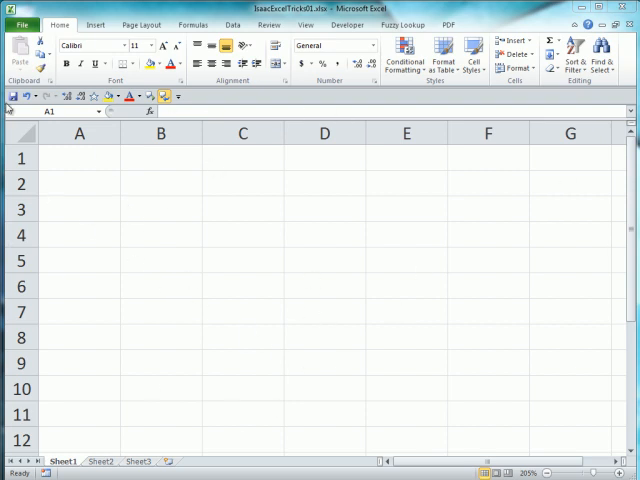
Select cell A1 and begin a formula with an equals sign
click(80, 158)
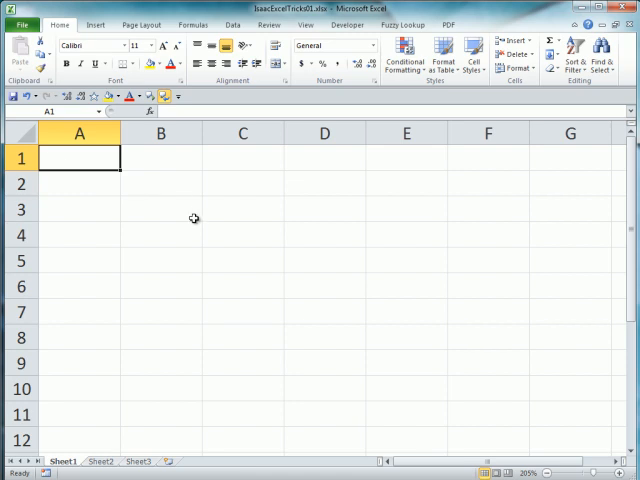
text(r)
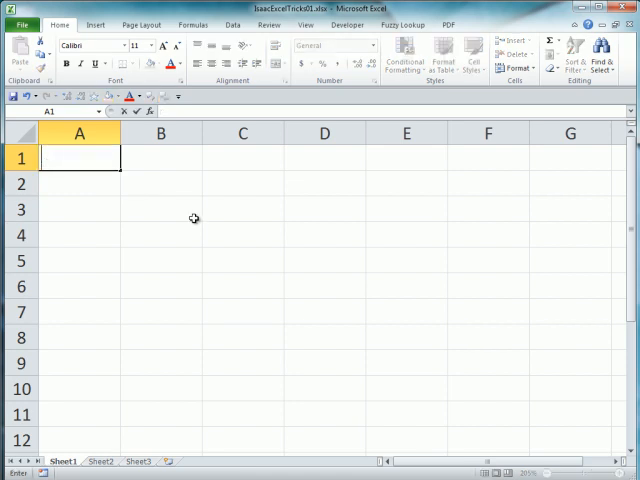
text(=)
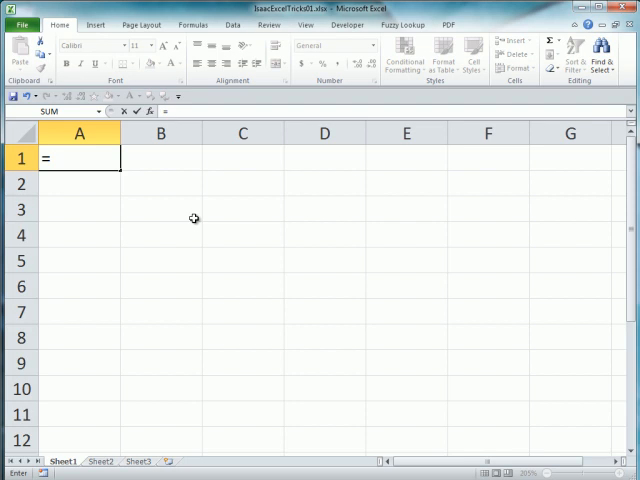
Complete the =RAND() formula in A1, fixing a stray digit, so it shows a random decimal
text(r)
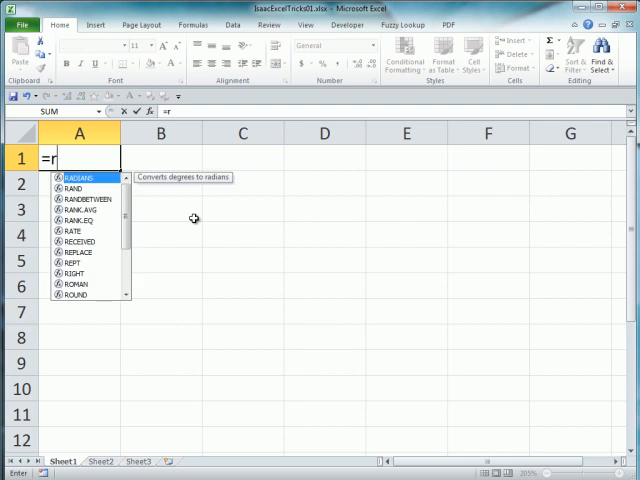
text(0)
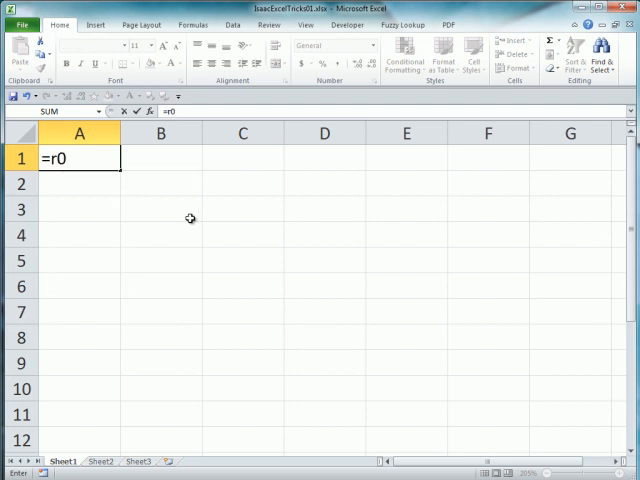
key(Backspace)
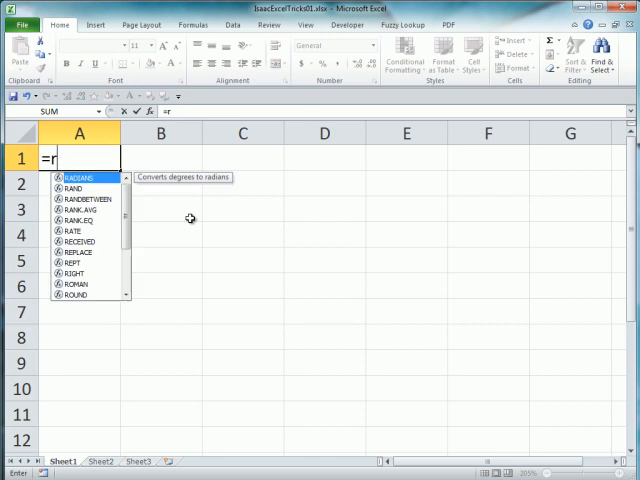
mouse_move(88, 196)
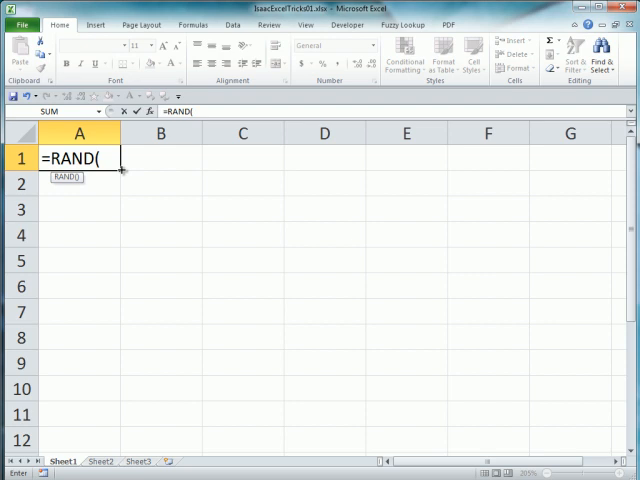
mouse_move(120, 162)
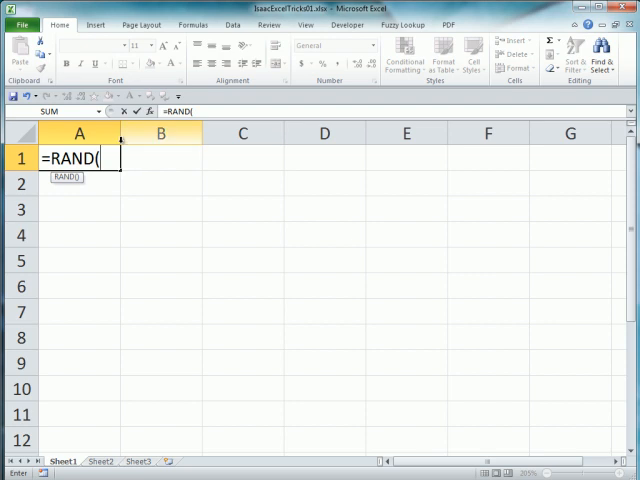
key(Return)
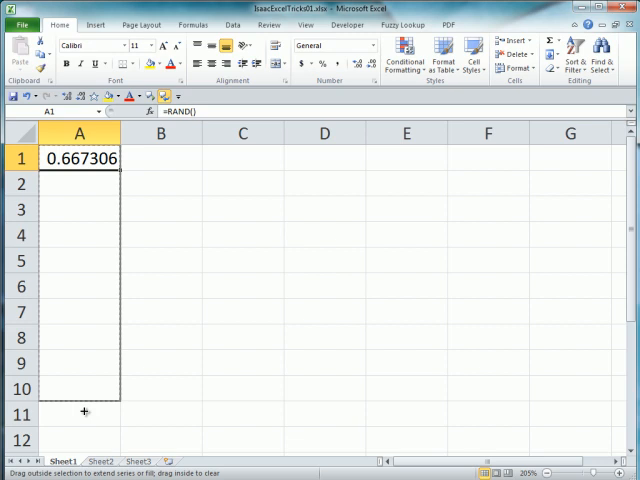
Fill the RAND formula from A1 down through A11 for eleven random values
drag(84, 158, 84, 412)
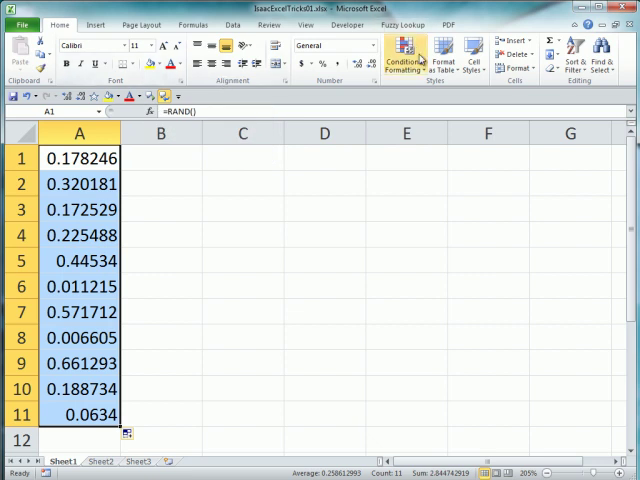
mouse_move(404, 58)
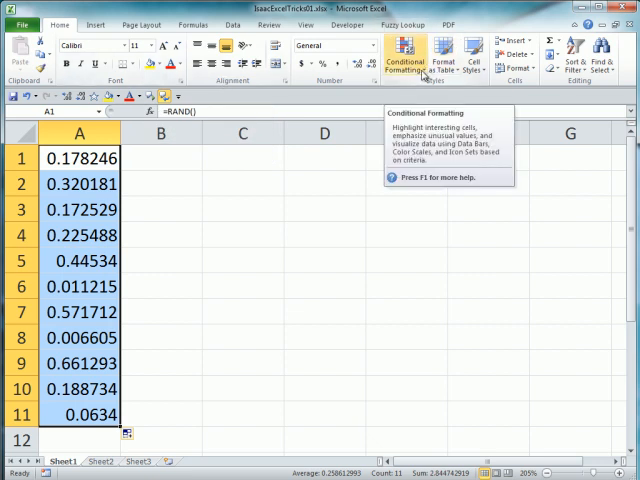
mouse_move(96, 28)
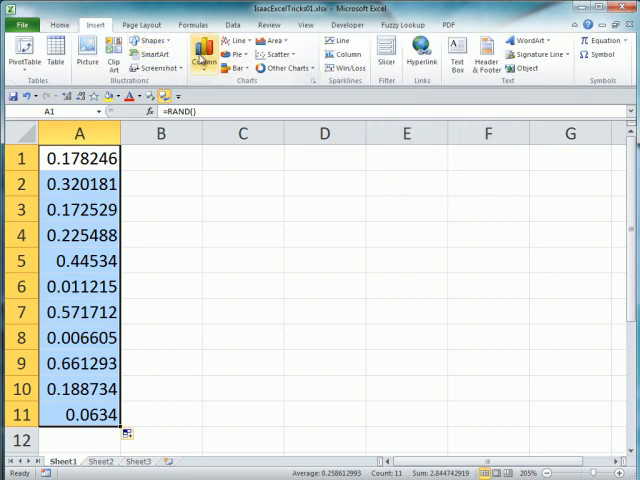
Insert a 3-D Pyramid column chart of the eleven random values
click(204, 56)
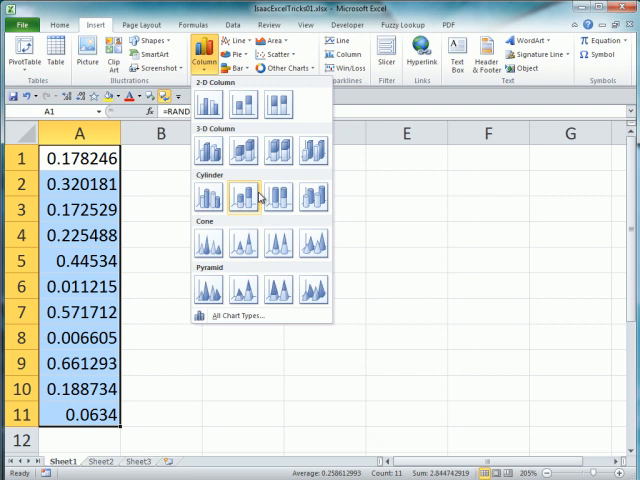
mouse_move(272, 228)
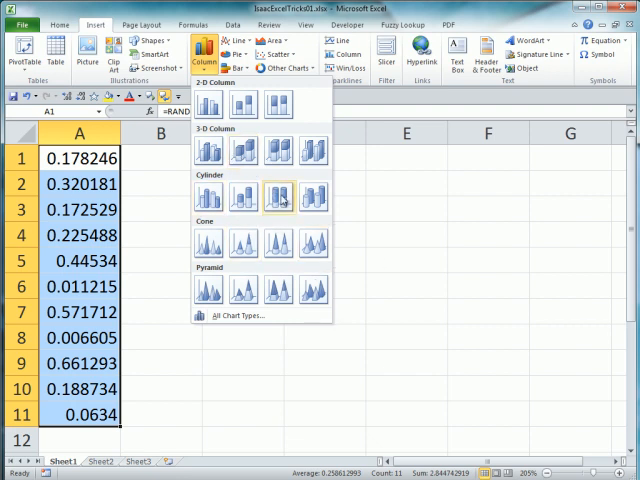
mouse_move(208, 288)
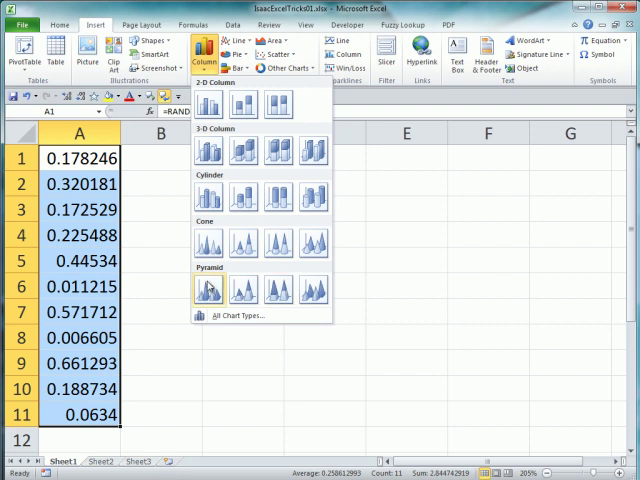
click(208, 288)
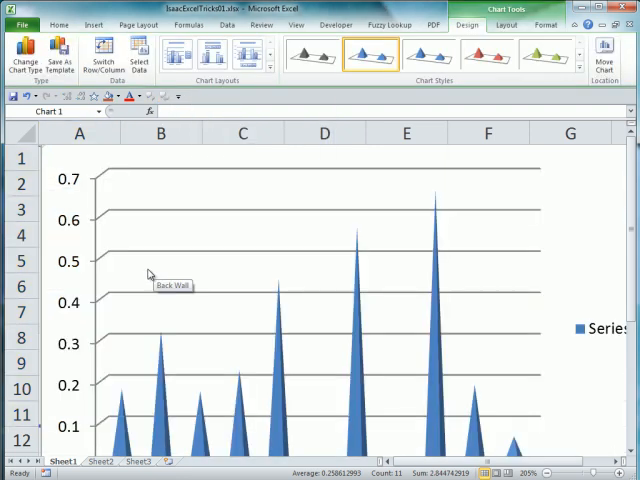
mouse_move(314, 376)
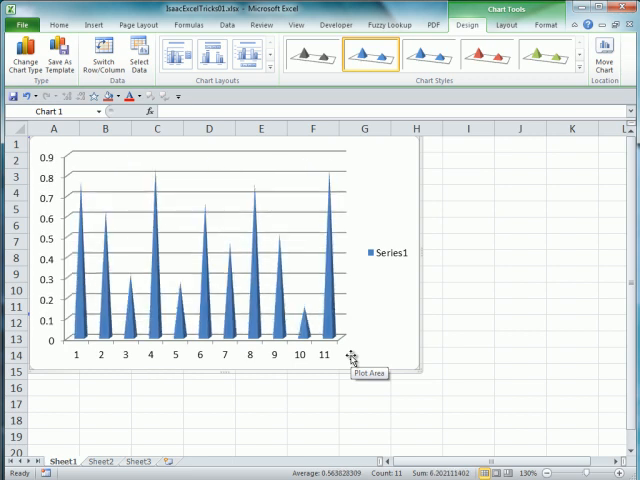
mouse_move(304, 96)
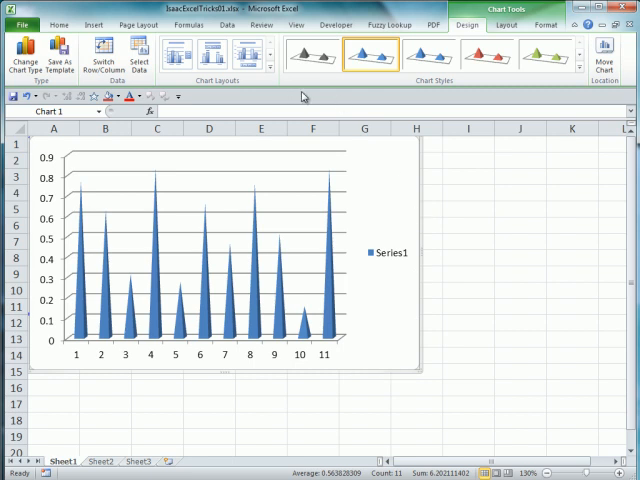
mouse_move(418, 188)
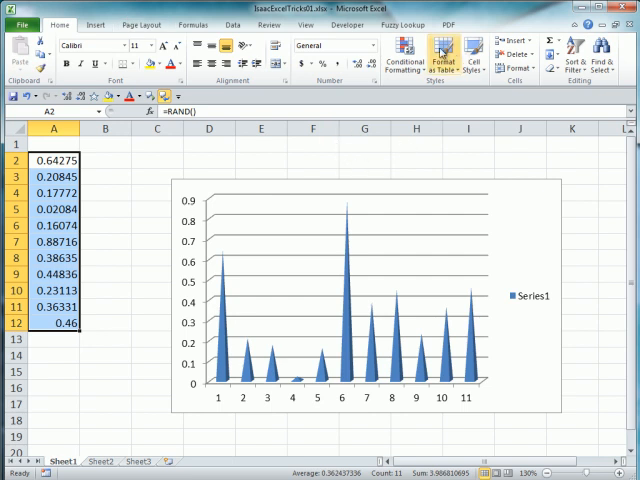
Apply the 3 Traffic Lights icon set conditional formatting to the random numbers
click(408, 52)
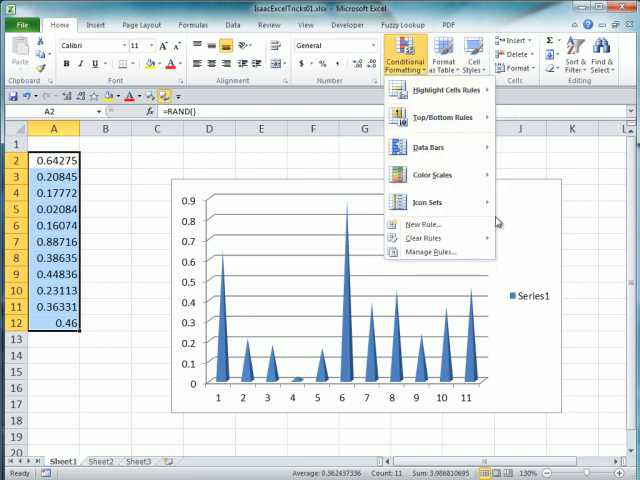
click(428, 200)
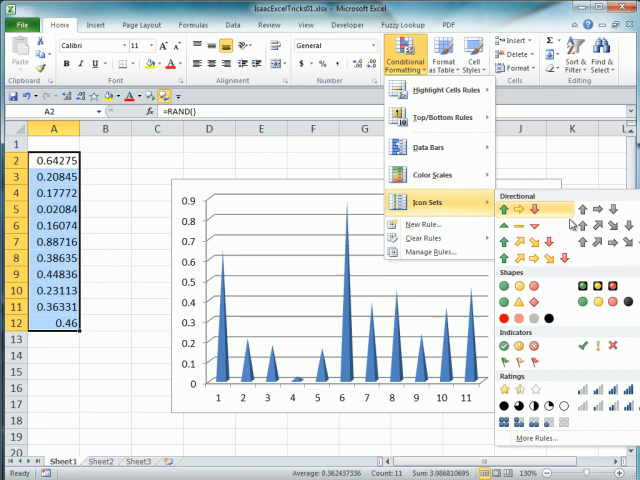
click(516, 344)
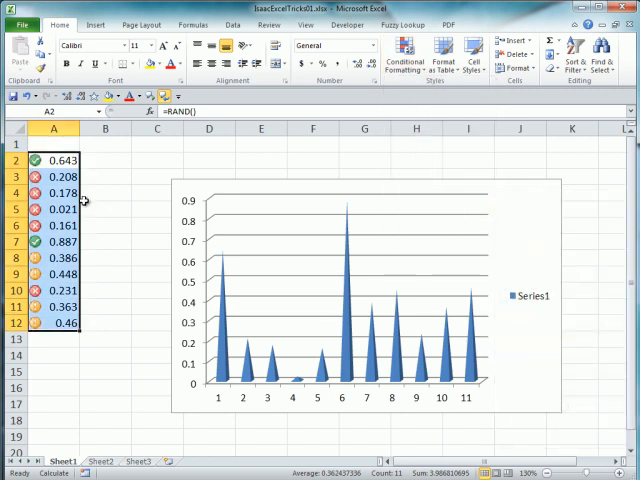
mouse_move(190, 164)
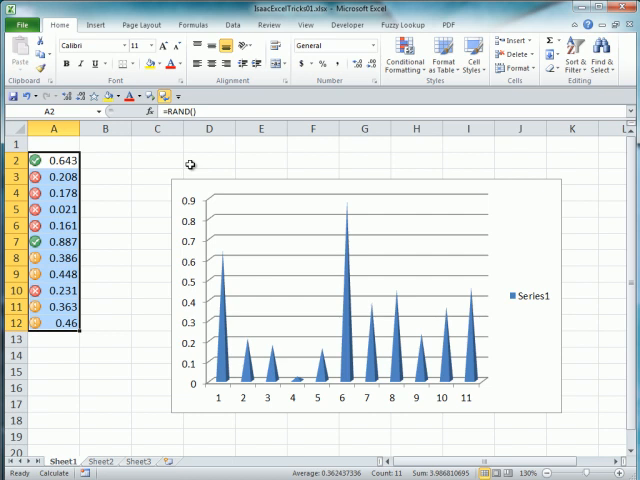
Recalculate with F9 six times so the numbers, icons and pyramid bars regenerate
key(f9)
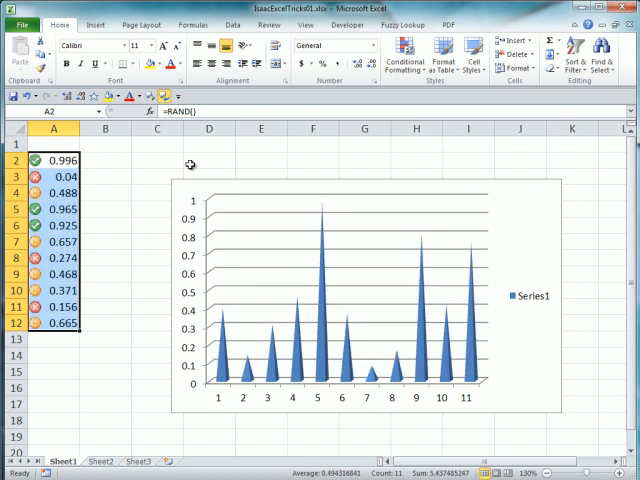
key(f9)
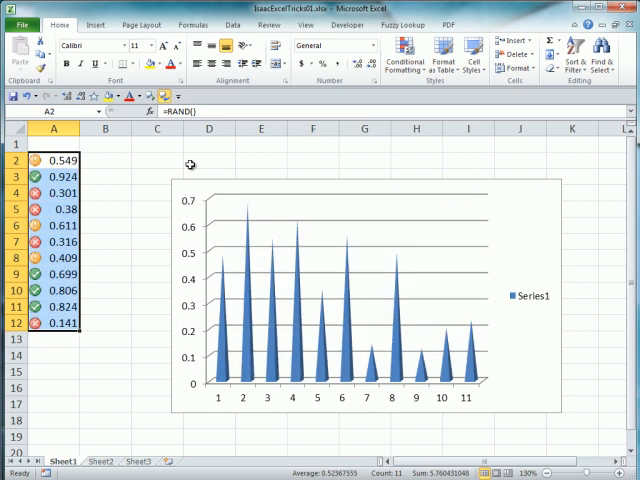
key(f9)
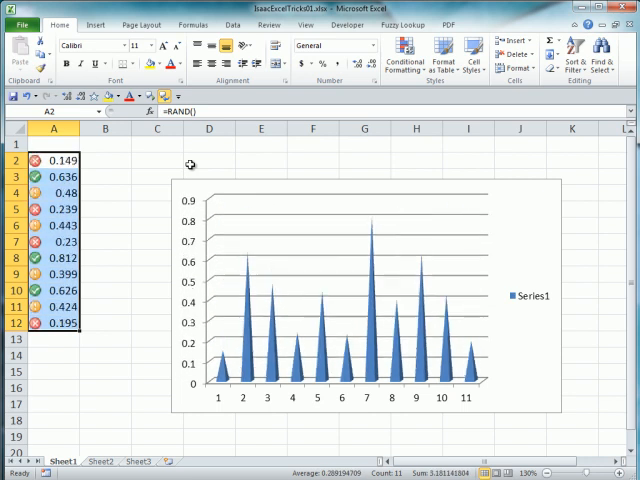
key(f9)
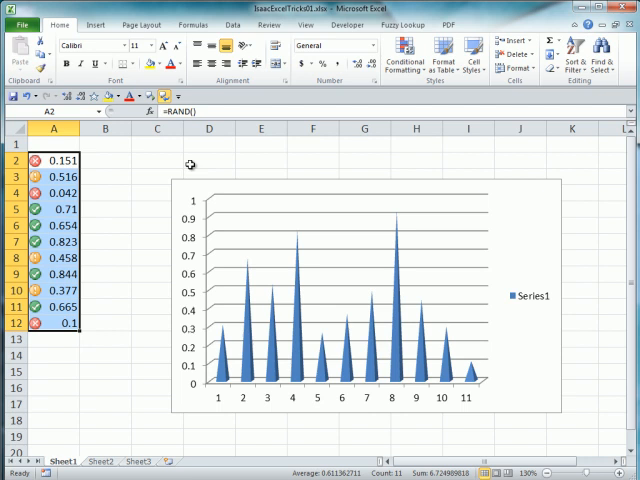
key(f9)
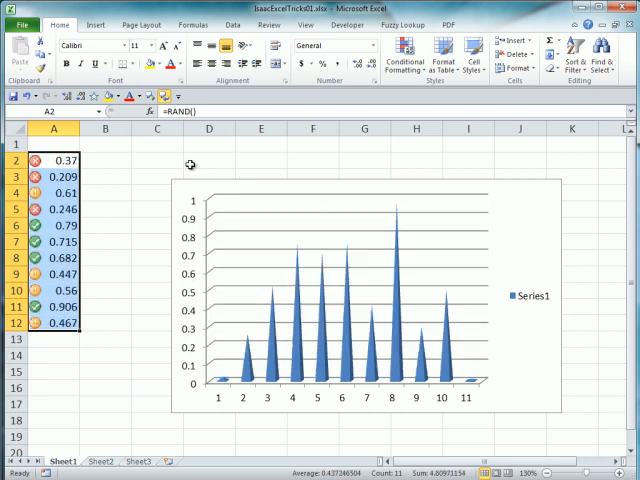
key(f9)
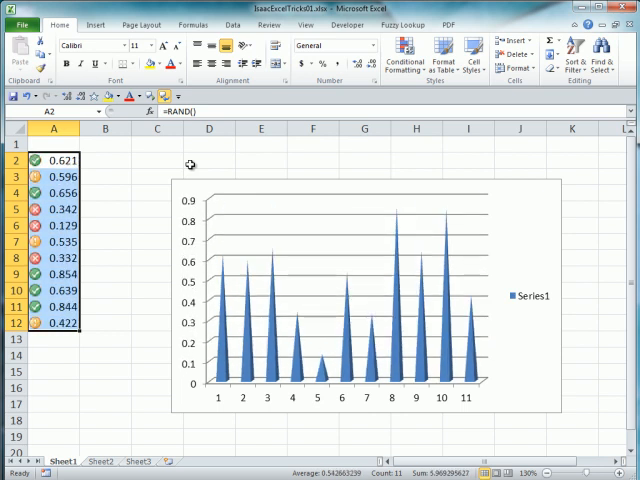